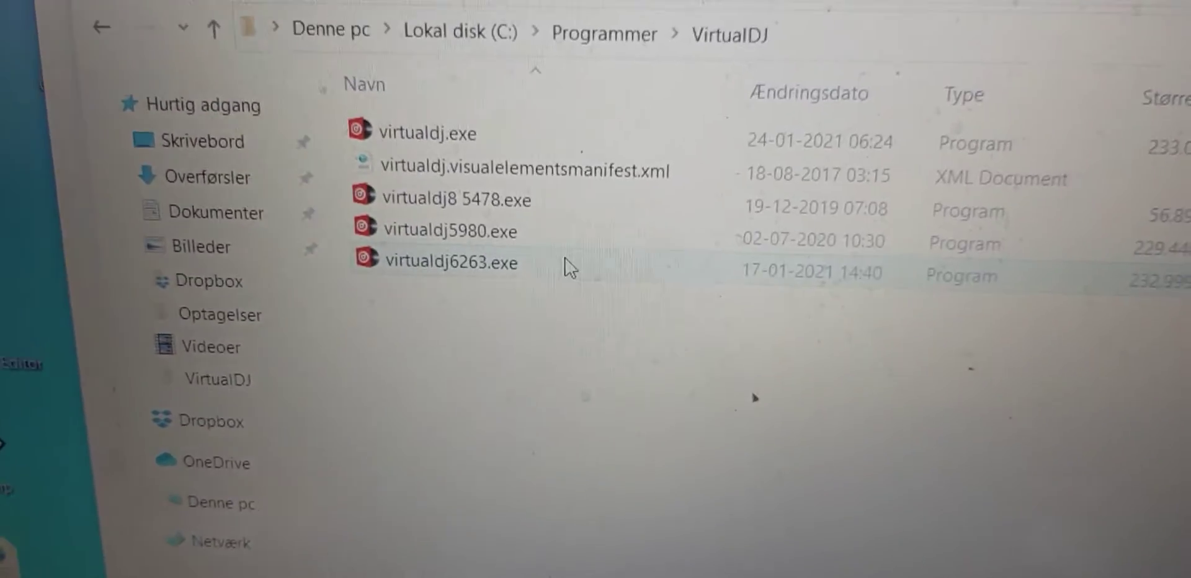
- Launch virtualdj6263.exe from the C:\Programmer\VirtualDJ folder
double_click(443, 262)
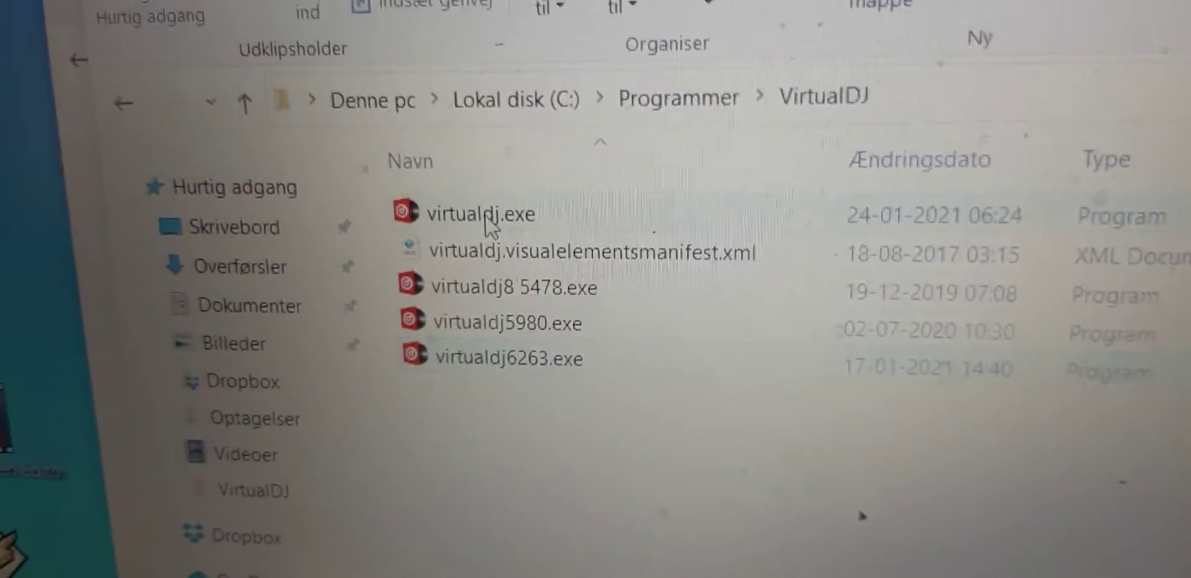
- Start the early access build by launching virtualdj.exe from File Explorer
double_click(479, 214)
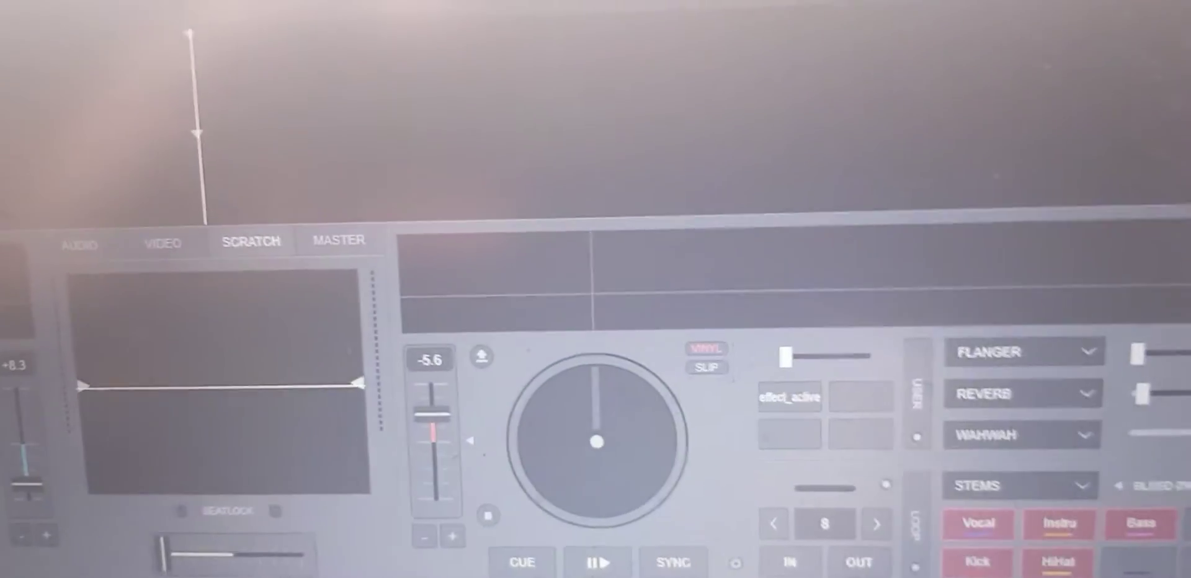